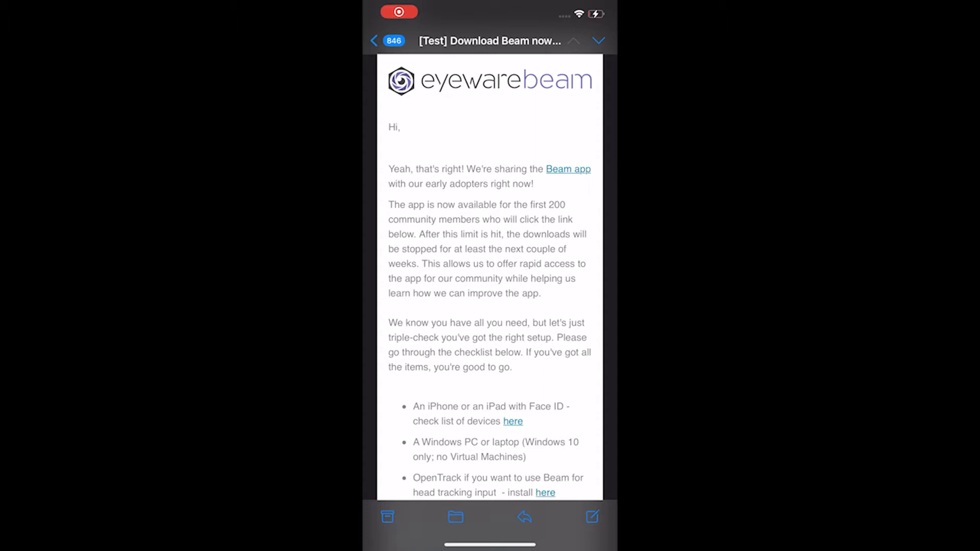
Step: Follow the Download button in the Eyeware Beam invitation email to get the iPhone app
scroll("down", 3)
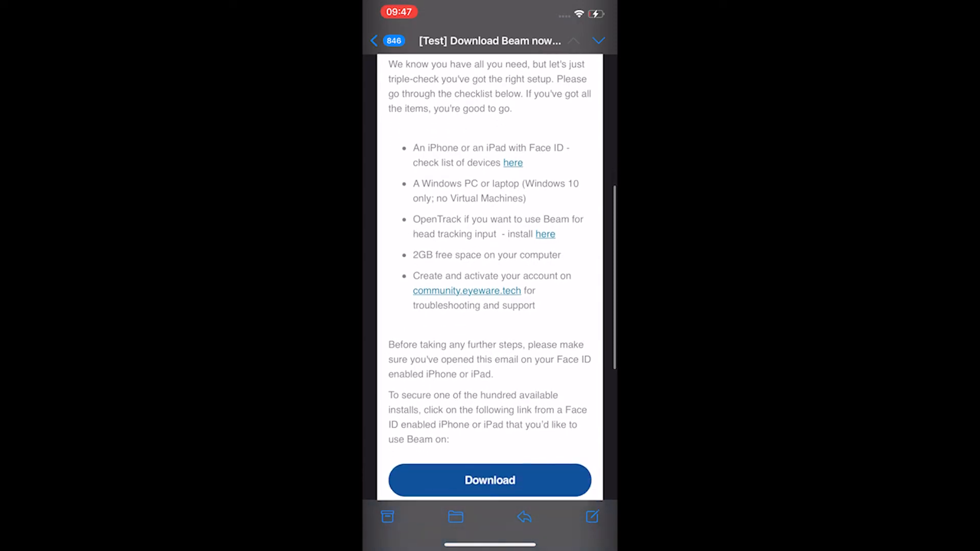
left_click(489, 480)
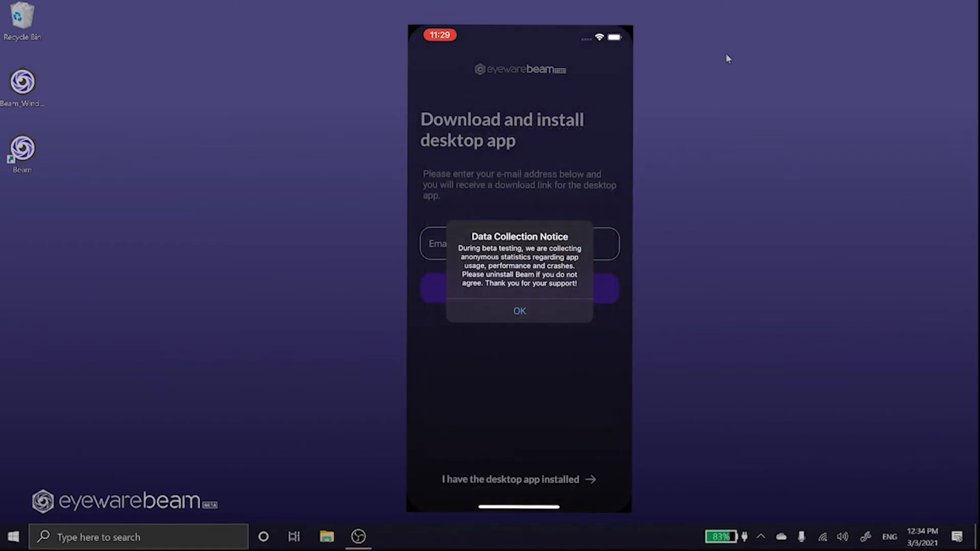
Step: Accept the notice and send the desktop app download link to the suggested email address
left_click(519, 311)
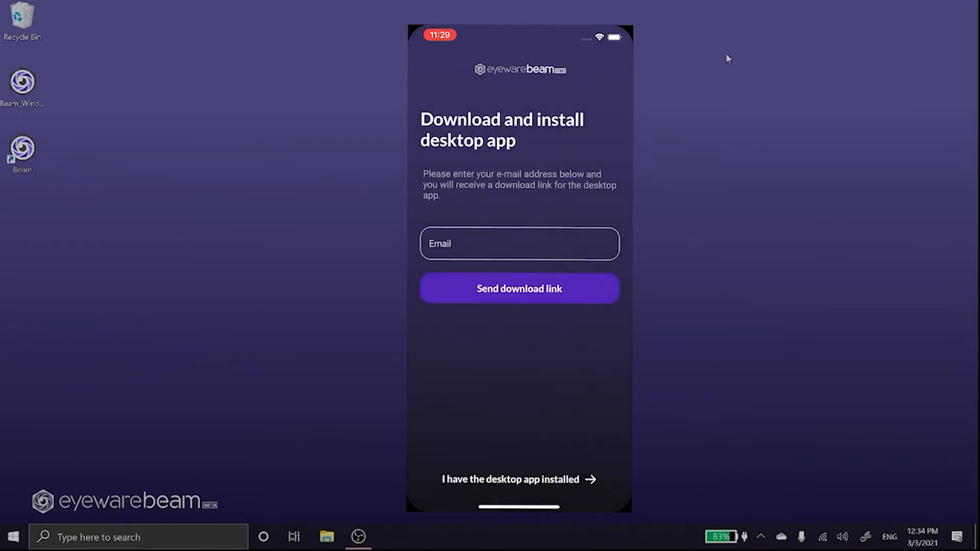
left_click(518, 244)
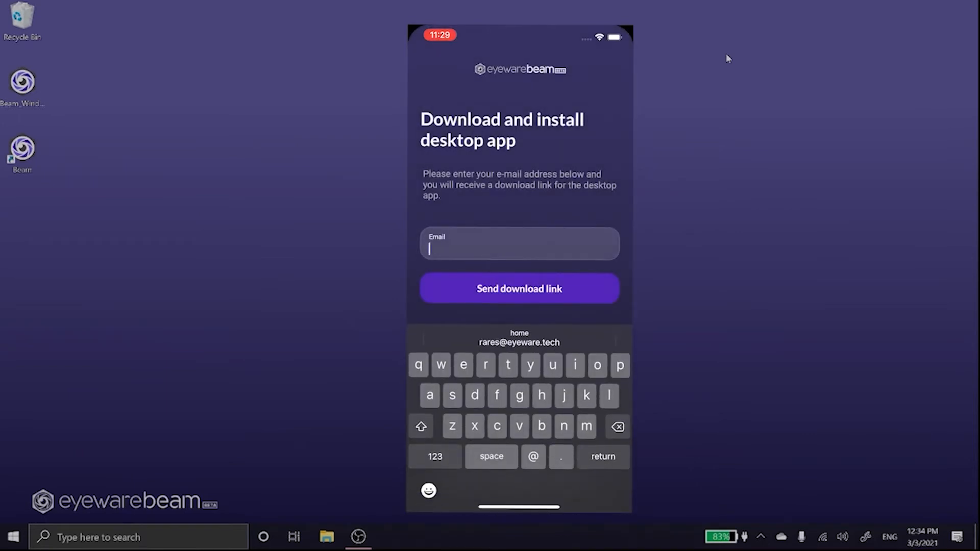
left_click(519, 342)
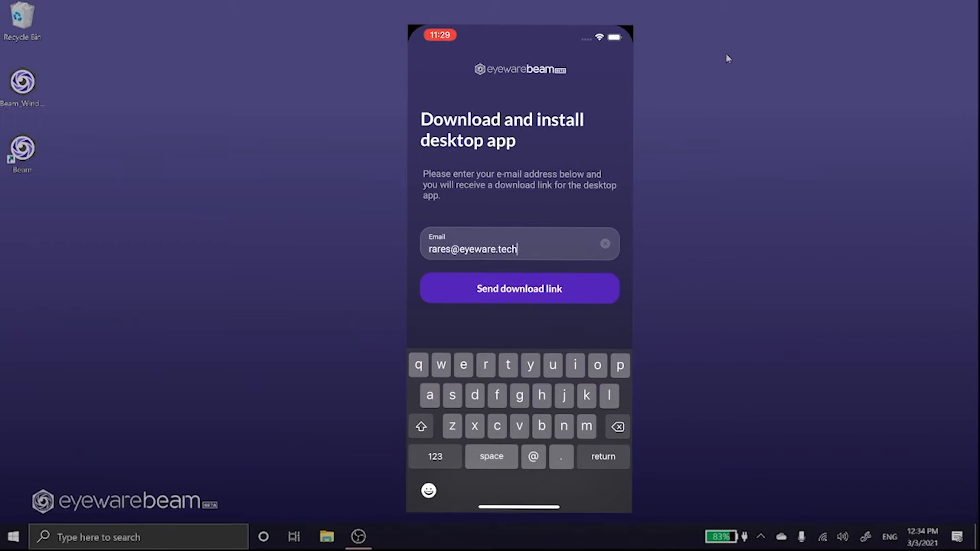
left_click(518, 288)
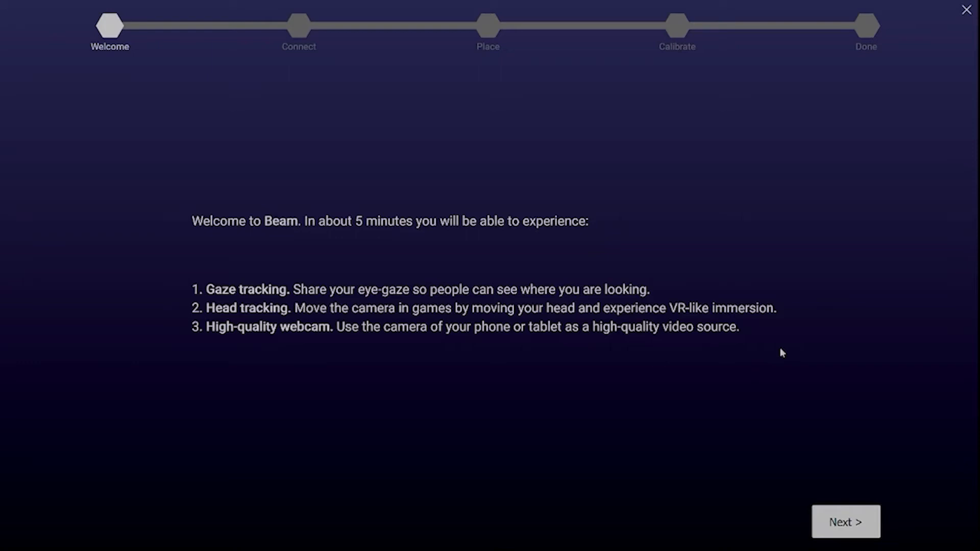
Step: Continue past the welcome overview to the preparation instructions
left_click(846, 521)
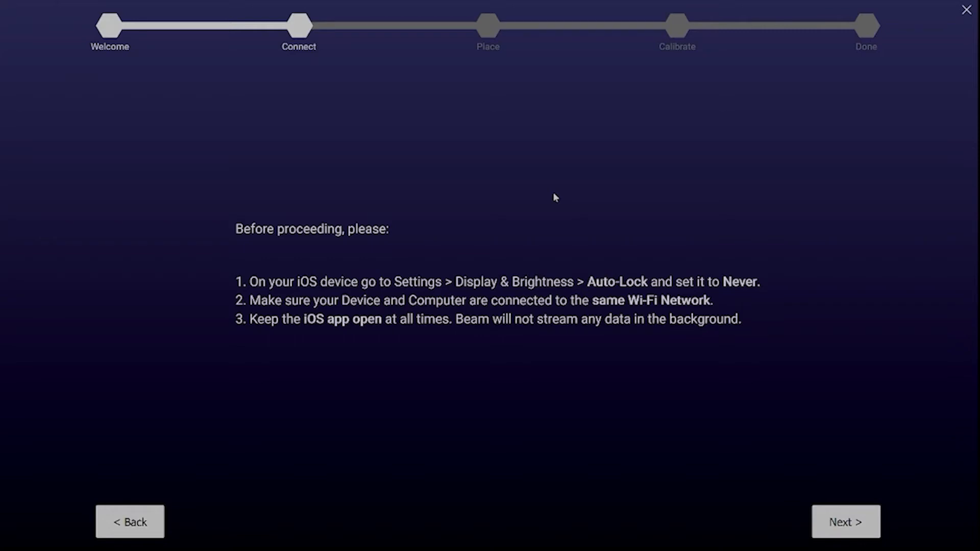
mouse_move(630, 251)
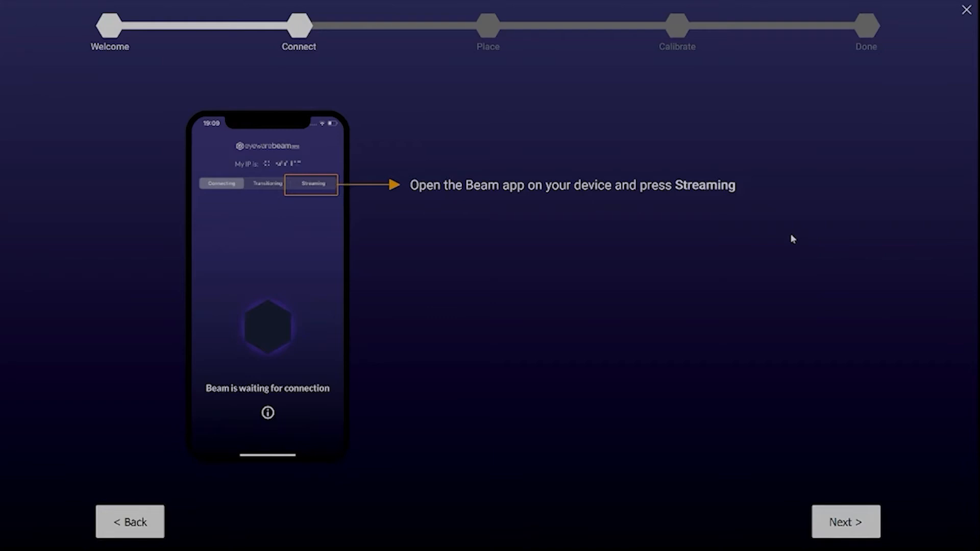
Step: Connect to the phone at 192.168.100.200 and continue to device placement
left_click(798, 197)
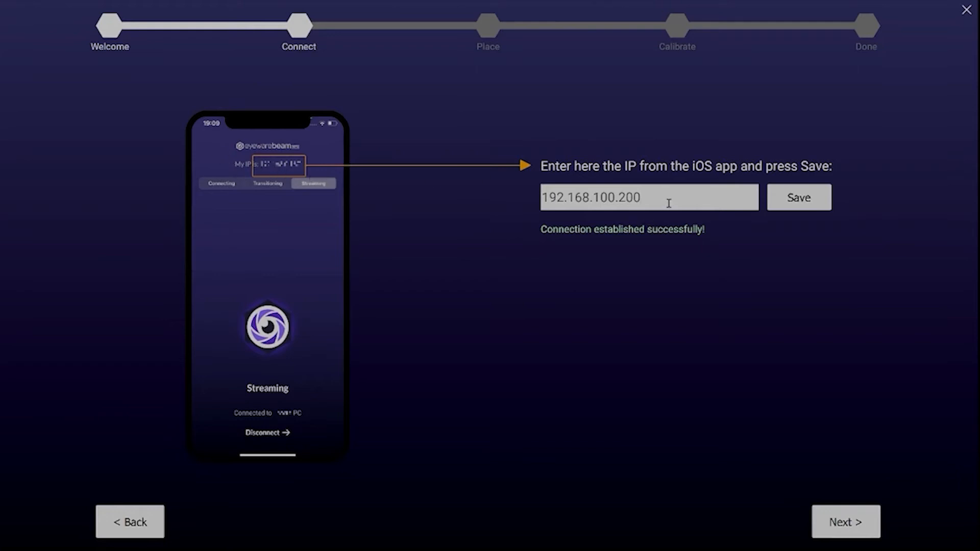
mouse_move(798, 197)
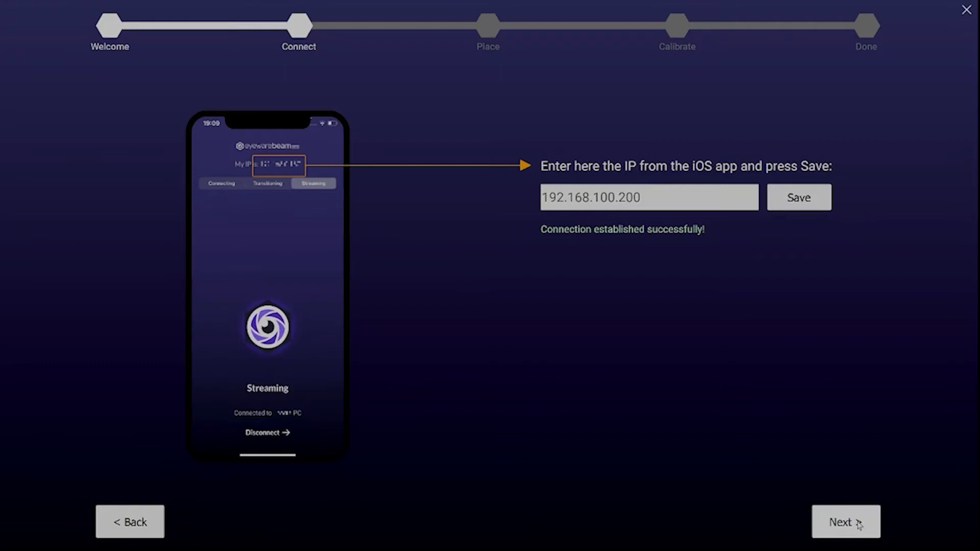
left_click(845, 521)
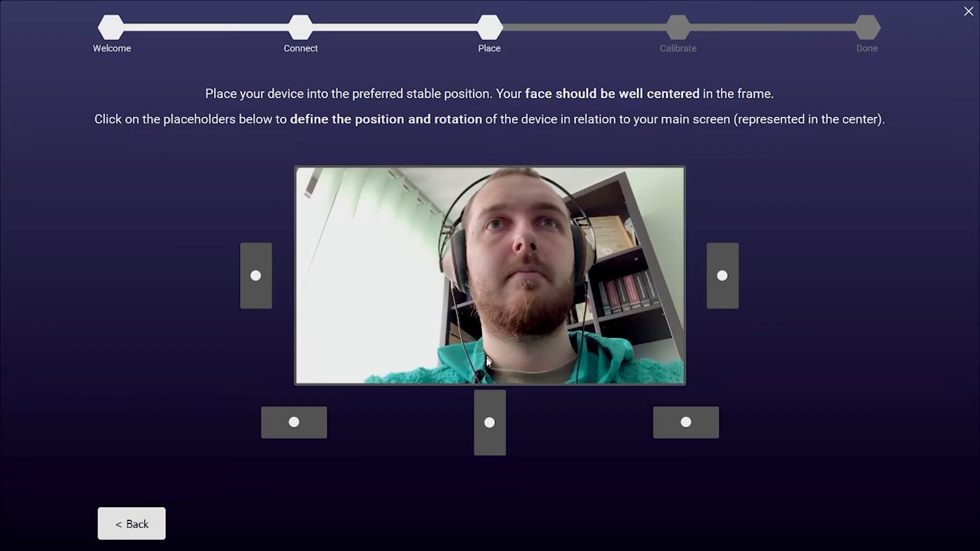
Step: Place the phone below the screen's centre and rotate it to landscape
left_click(489, 422)
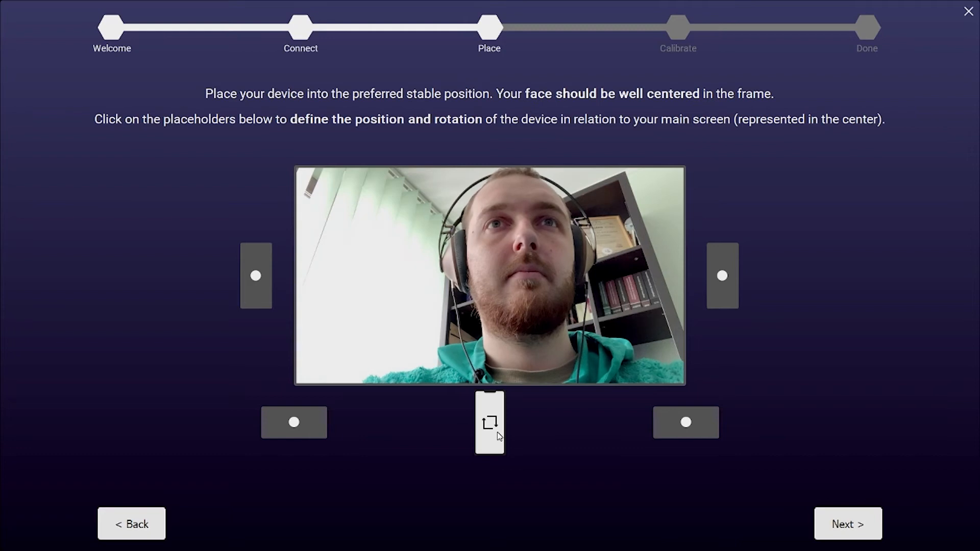
left_click(490, 423)
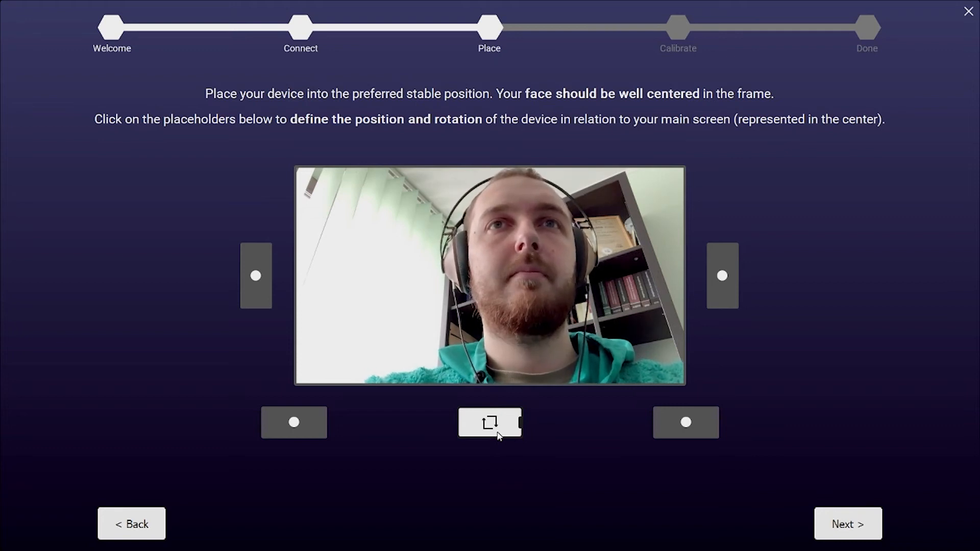
mouse_move(541, 442)
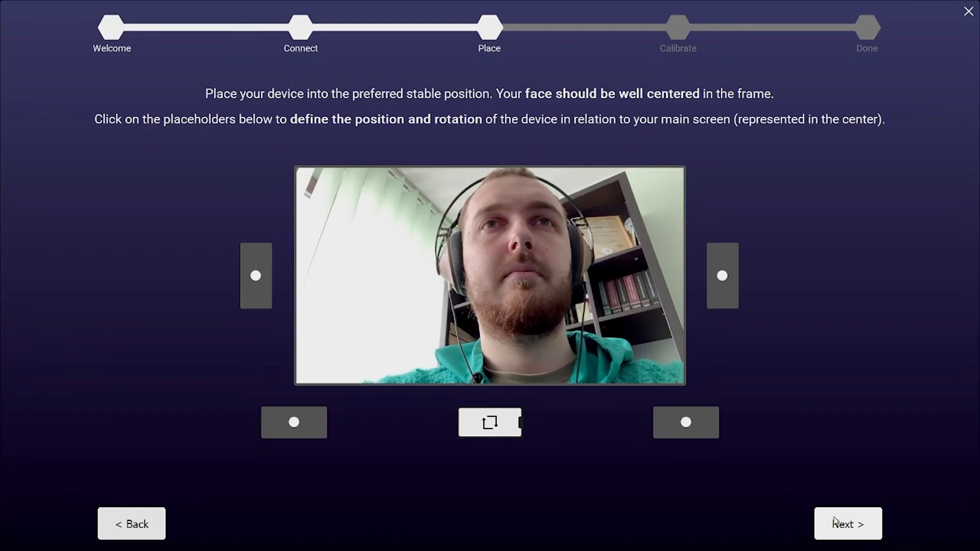
Step: Advance through the calibration tips and start calibration
left_click(847, 523)
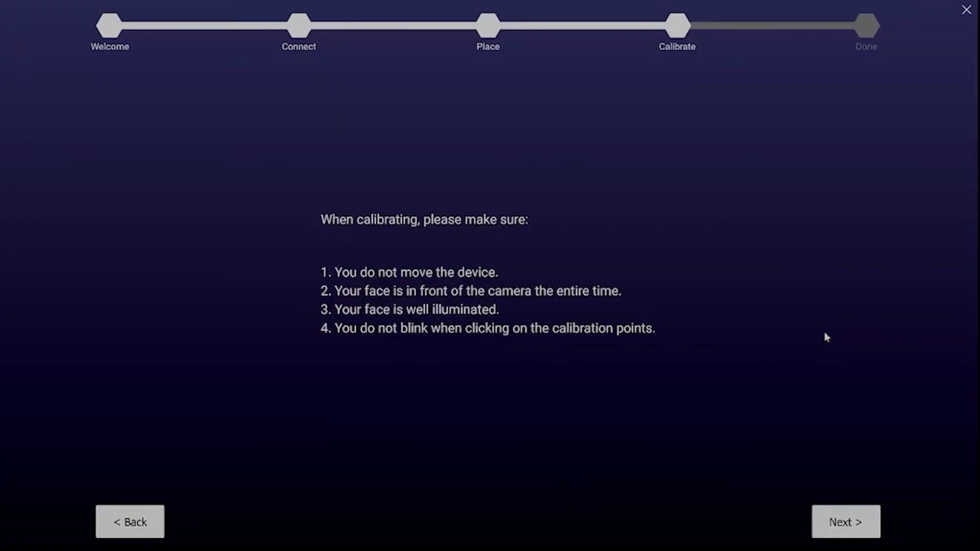
mouse_move(543, 310)
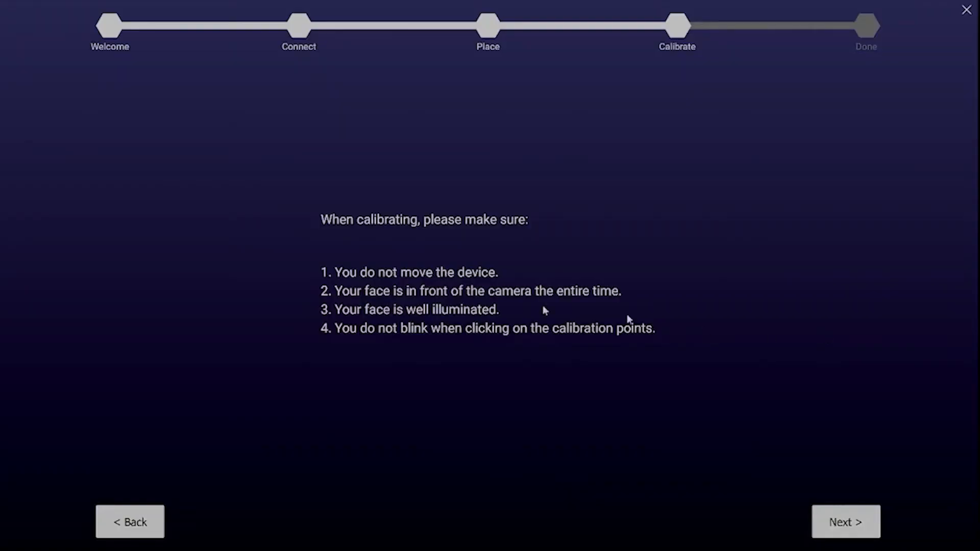
mouse_move(413, 229)
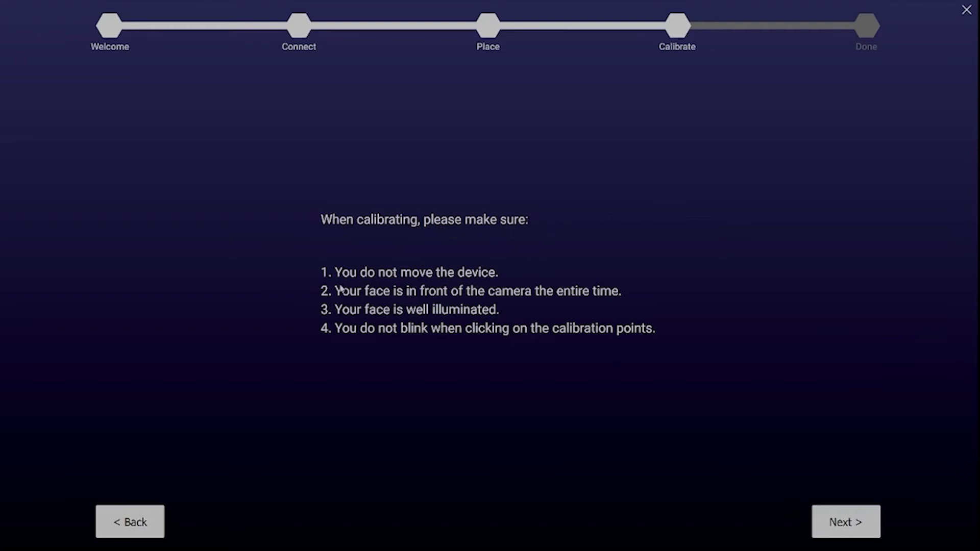
mouse_move(375, 285)
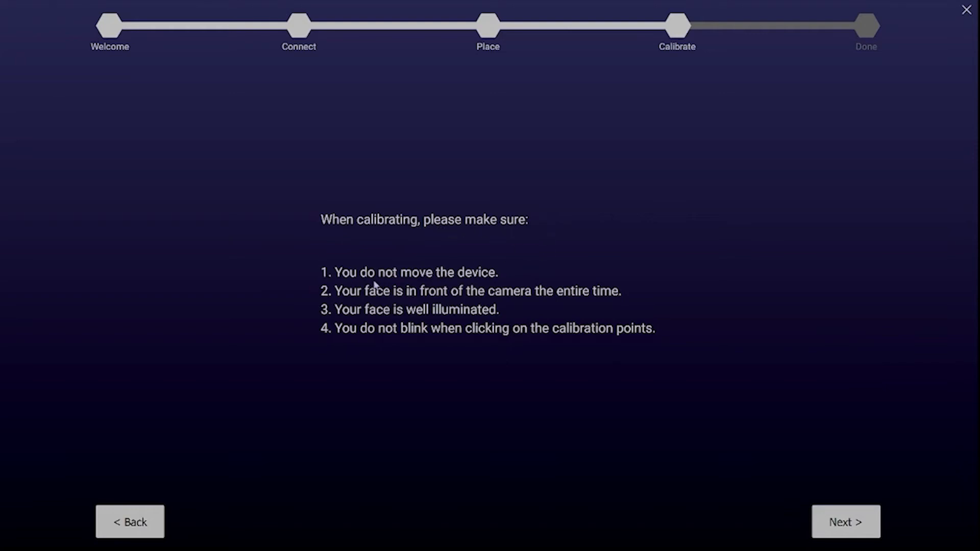
mouse_move(456, 297)
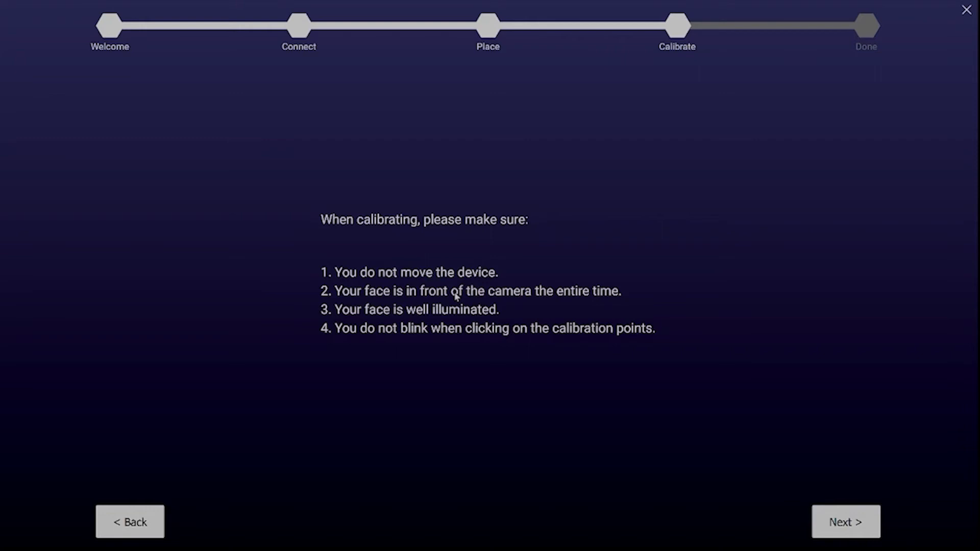
mouse_move(464, 295)
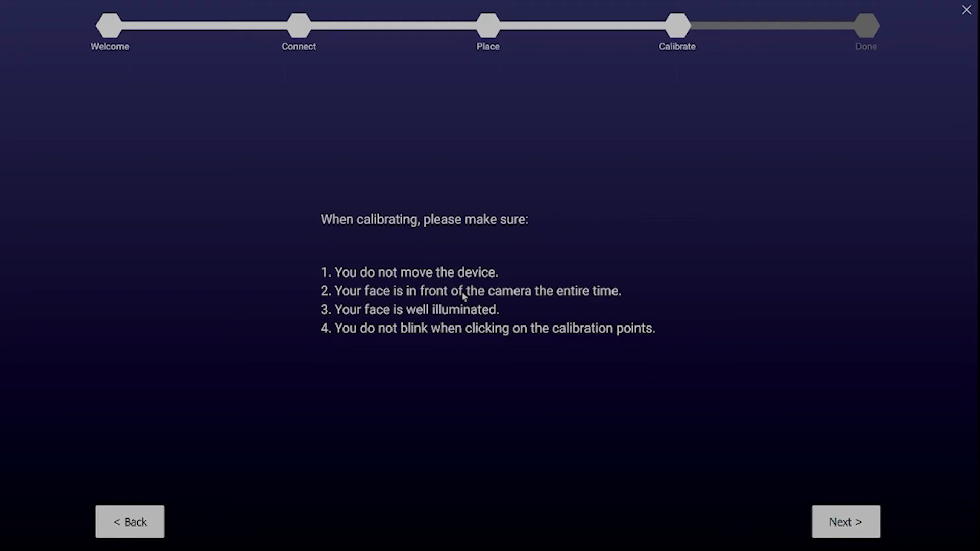
mouse_move(473, 312)
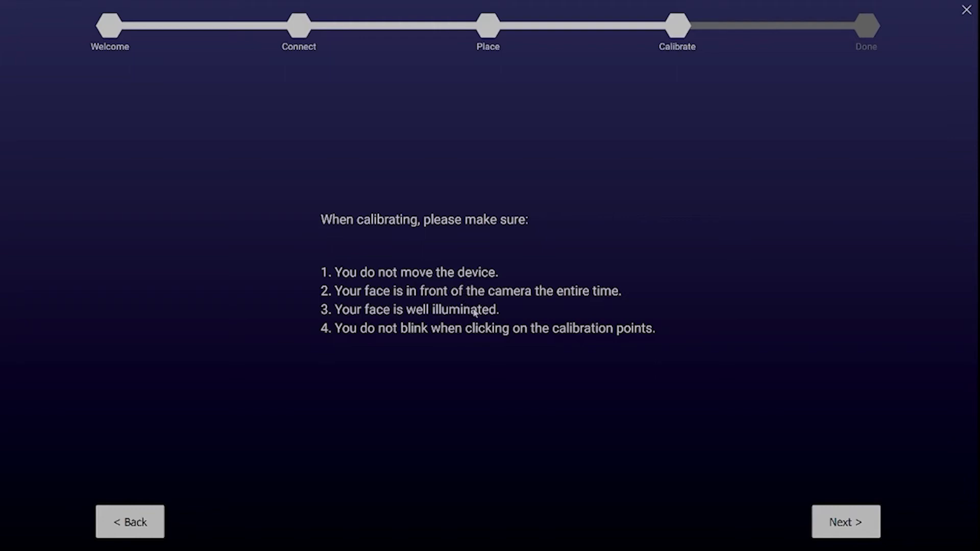
mouse_move(719, 389)
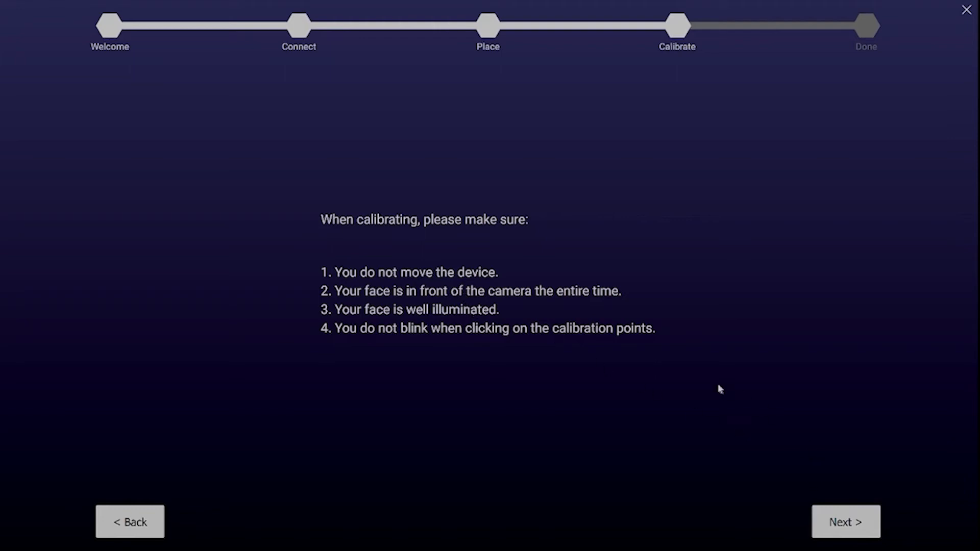
left_click(845, 522)
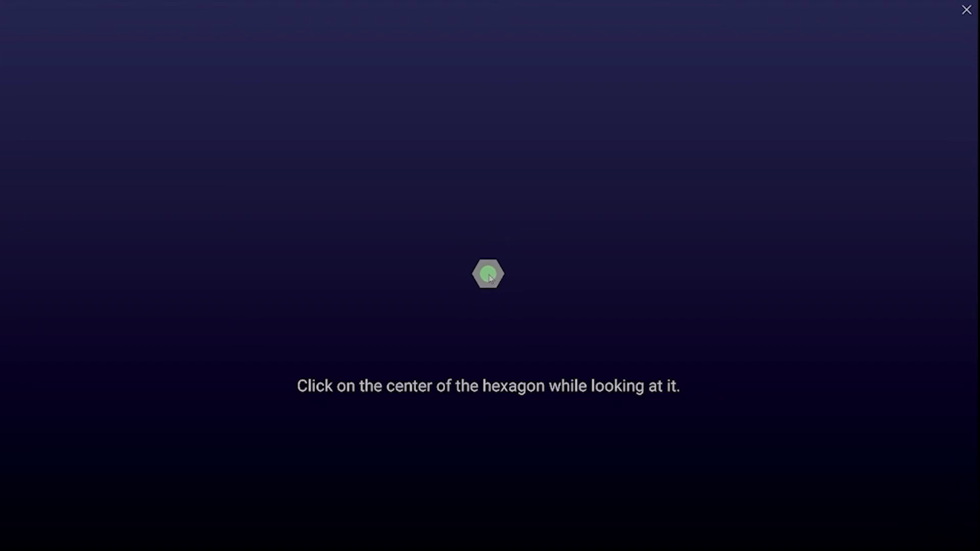
Step: Register the calibration point and continue to the final Done step
left_click(488, 273)
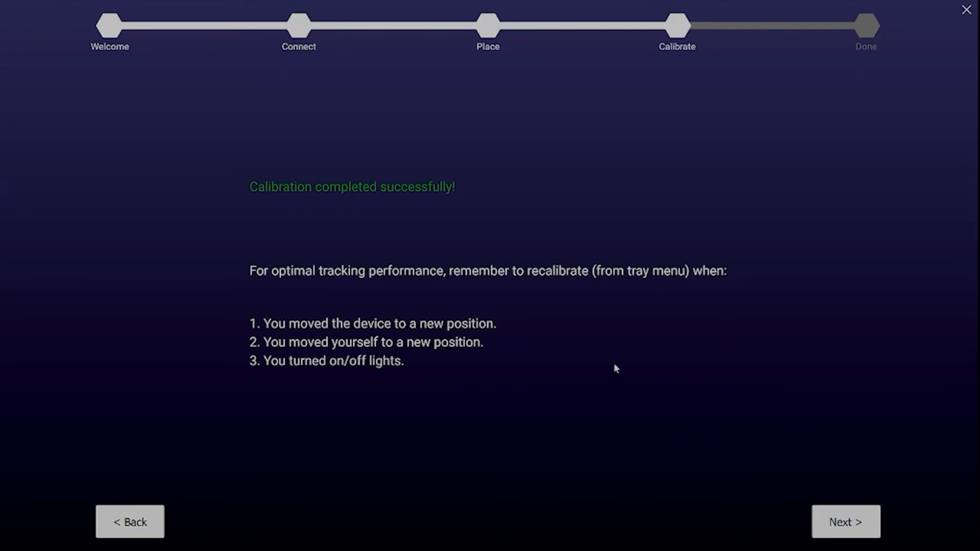
mouse_move(255, 205)
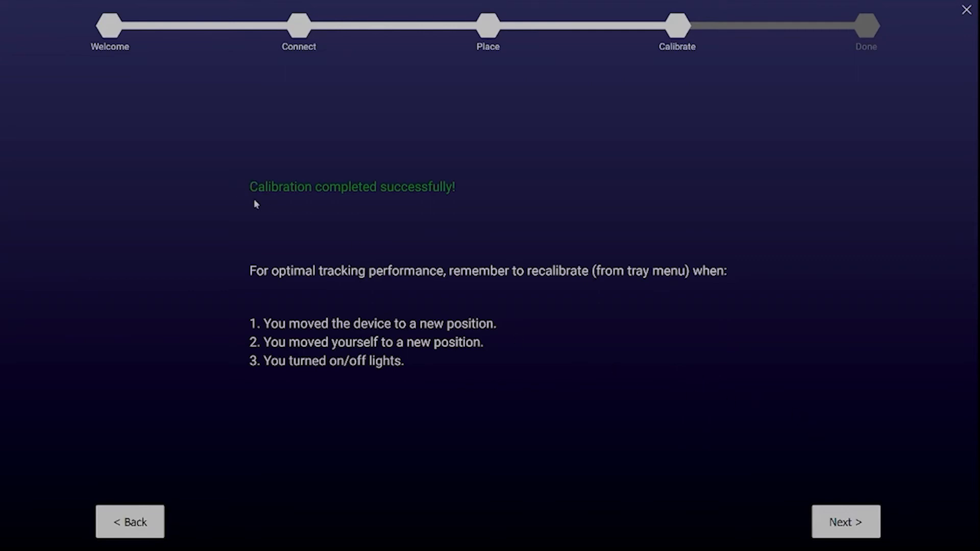
mouse_move(233, 261)
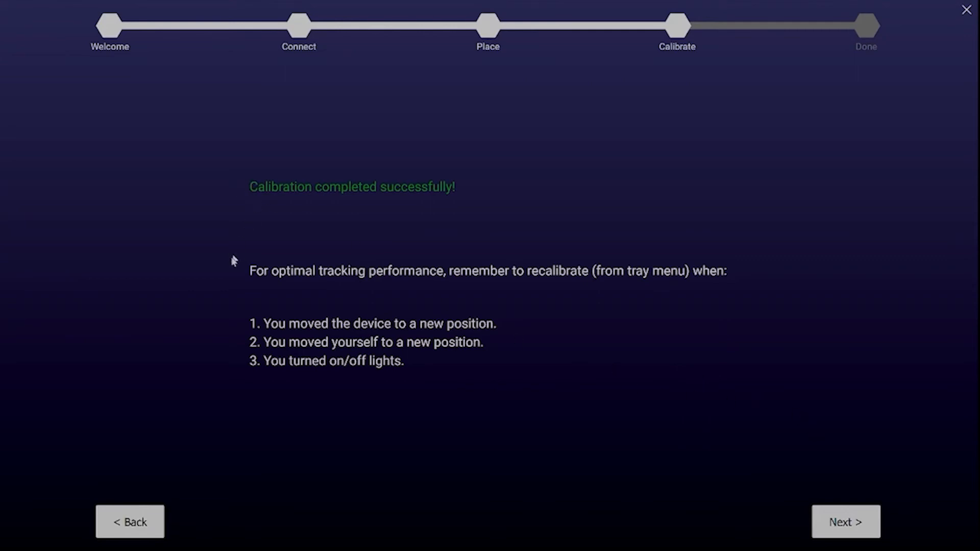
left_click(845, 521)
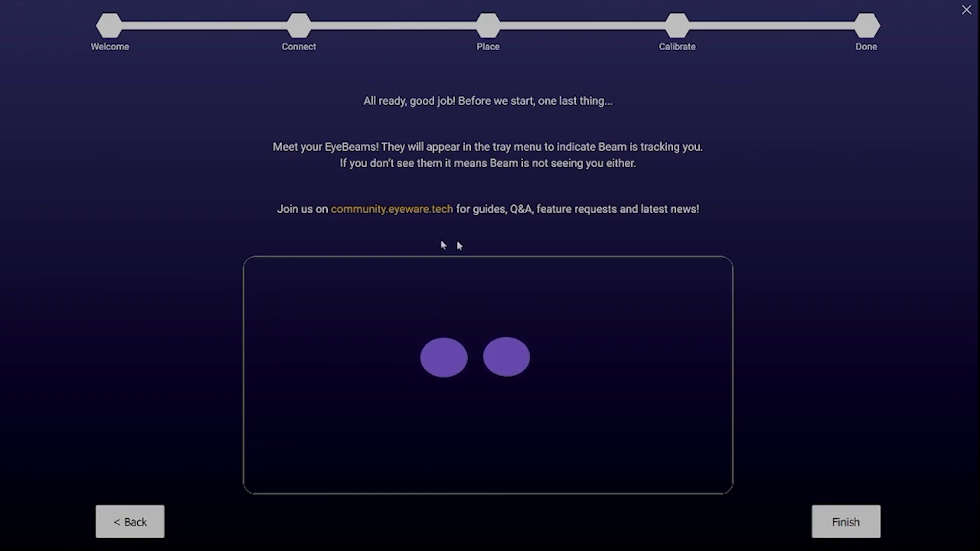
mouse_move(449, 215)
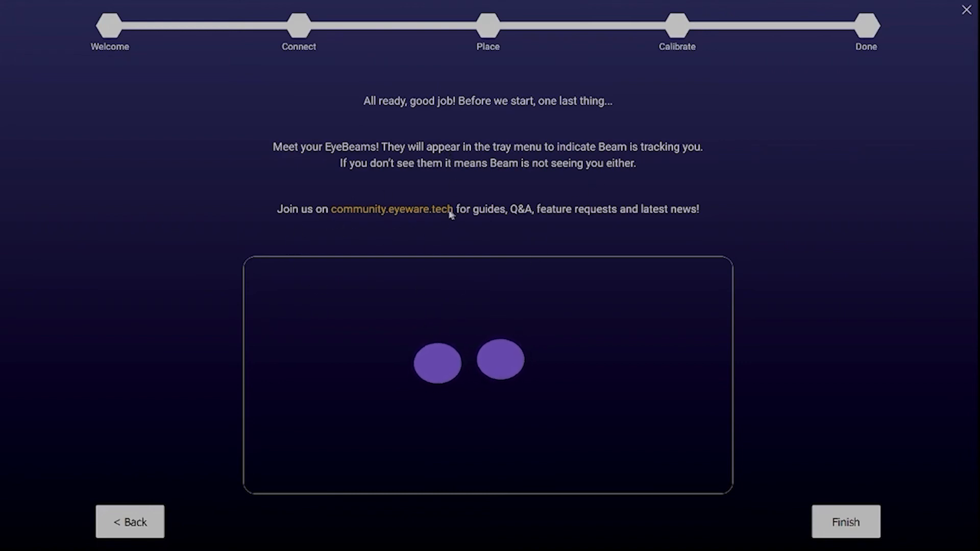
Step: Finish onboarding and switch on the Gaze Bubble from the tray panel
left_click(845, 522)
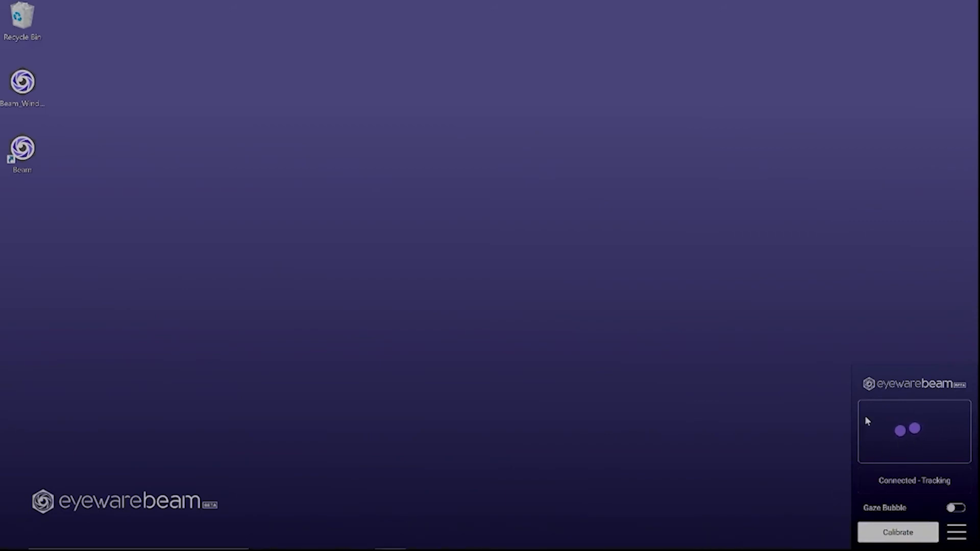
left_click(955, 508)
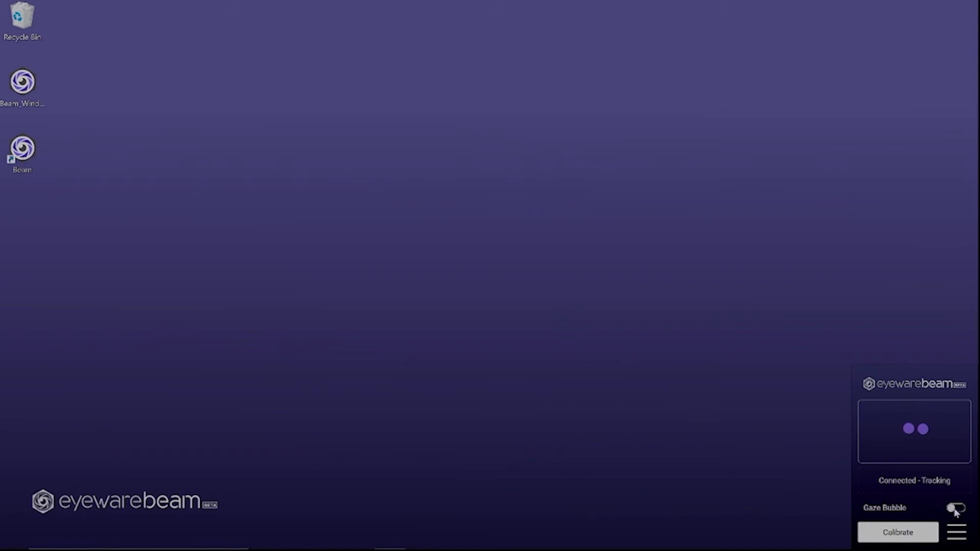
left_click(953, 507)
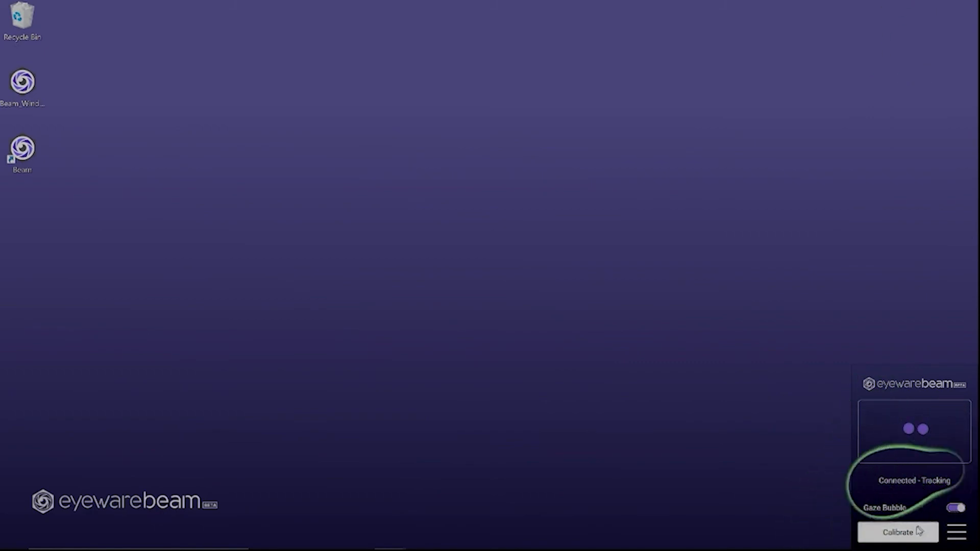
left_click(954, 532)
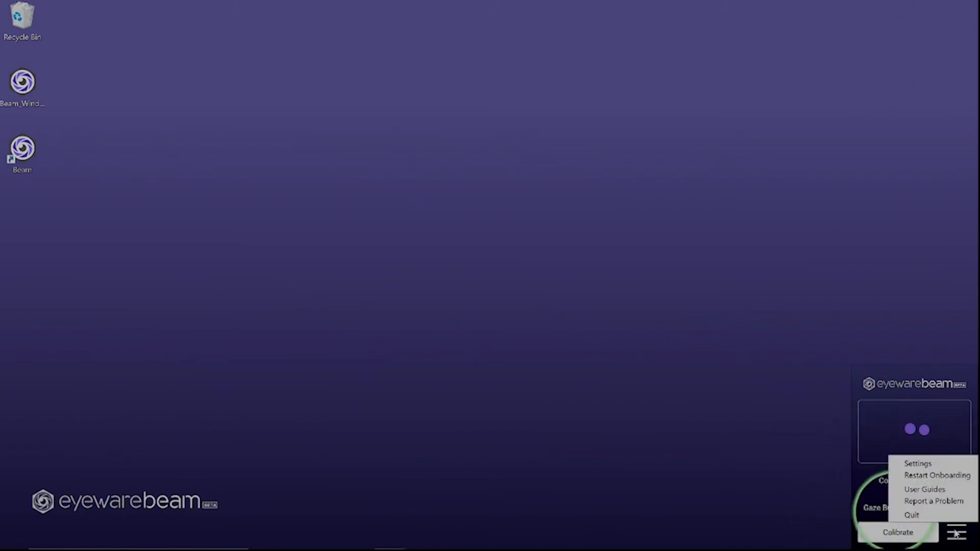
Step: In Settings, set the bubble's Inside size to about 0.91 for a thinner ring
left_click(917, 463)
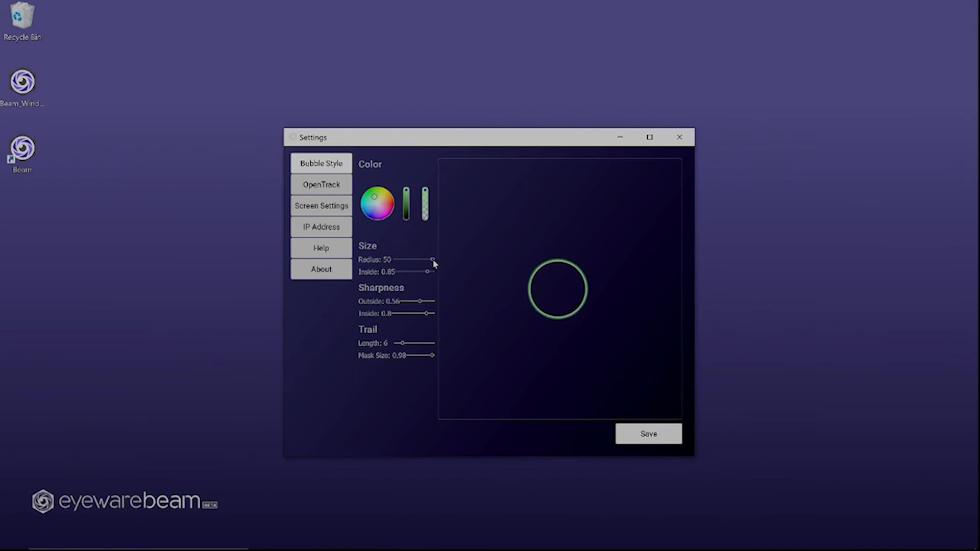
left_click_drag(427, 272, 422, 272)
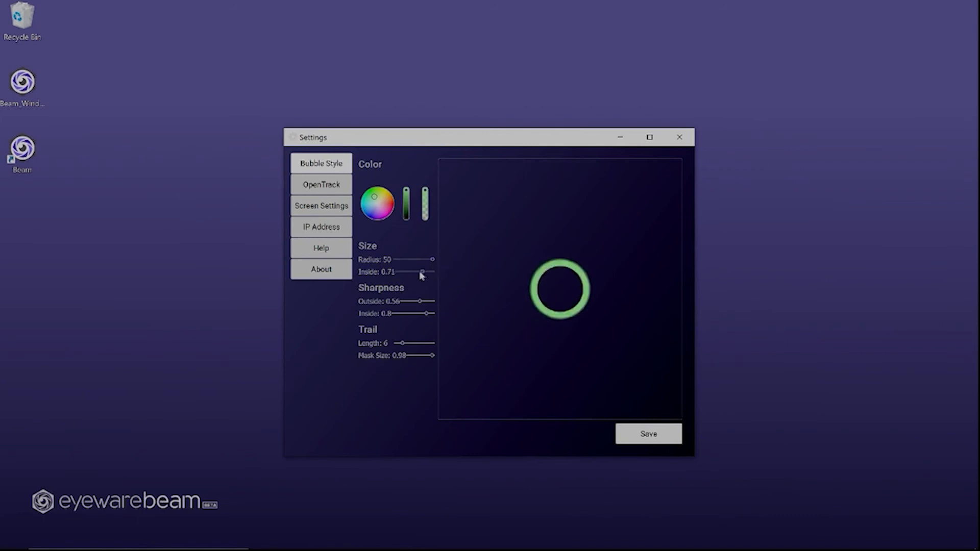
left_click_drag(423, 271, 433, 271)
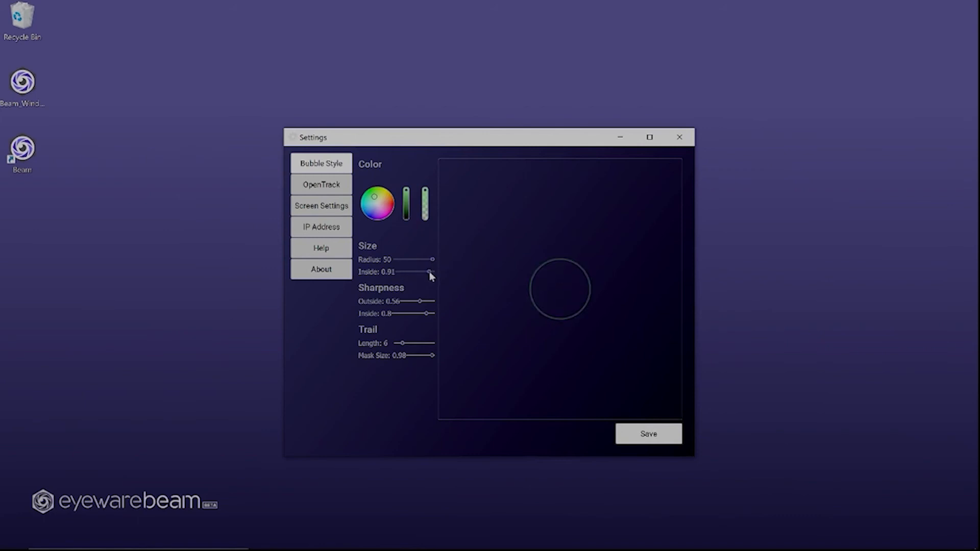
Step: Browse the OpenTrack, Screen Settings and Help pages, ending on About showing beta v1
left_click(320, 184)
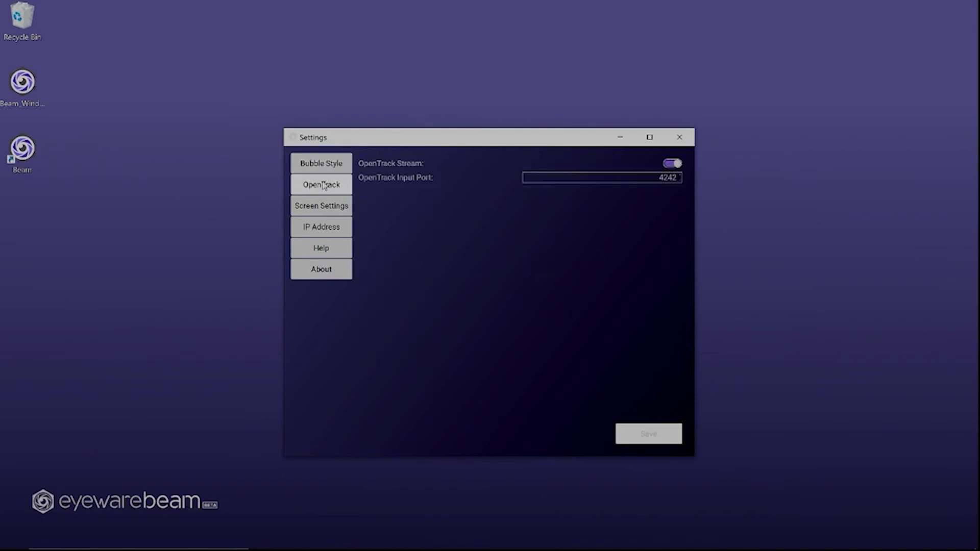
mouse_move(428, 213)
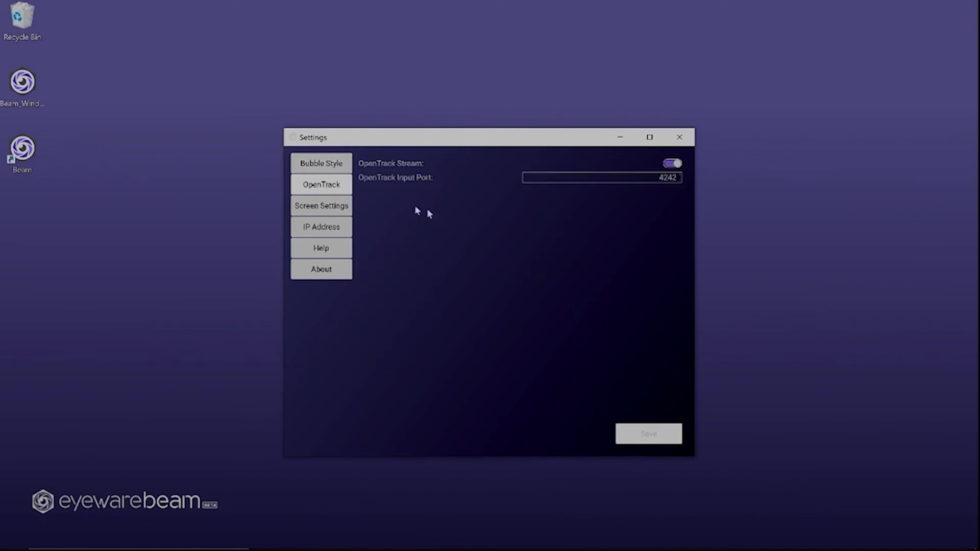
mouse_move(410, 183)
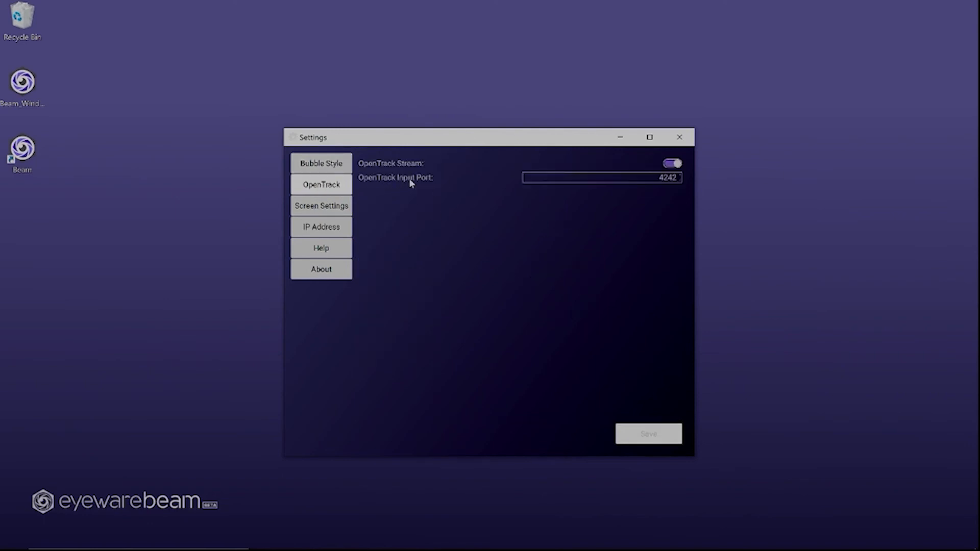
mouse_move(359, 212)
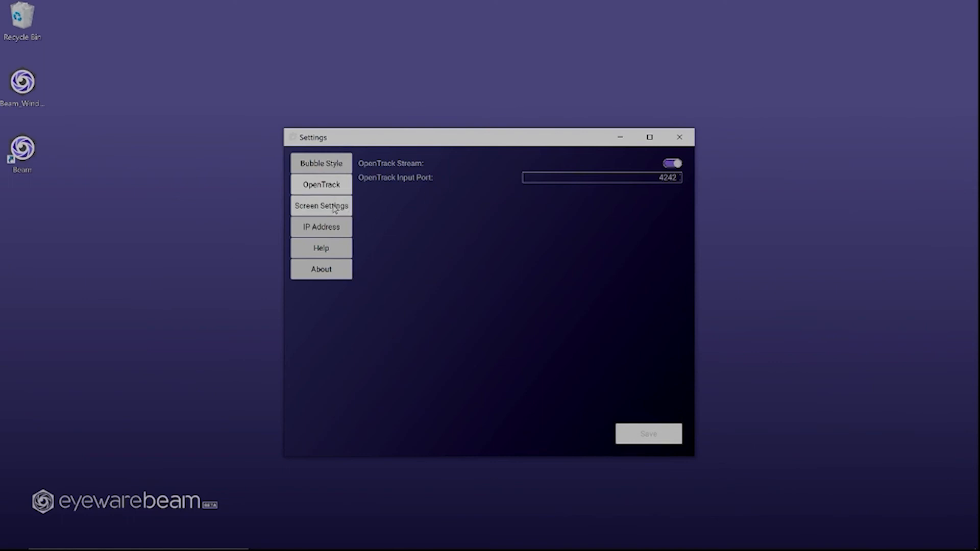
left_click(320, 206)
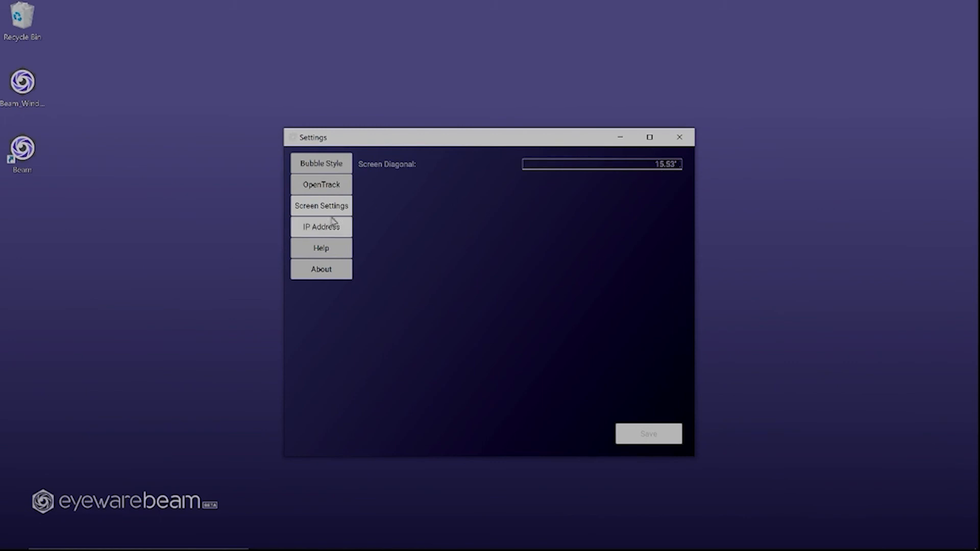
left_click(321, 248)
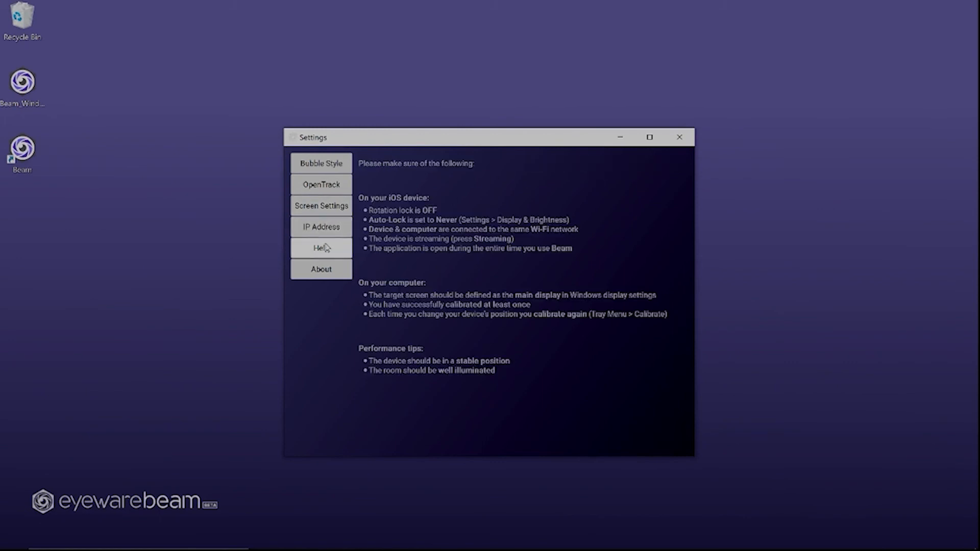
mouse_move(456, 181)
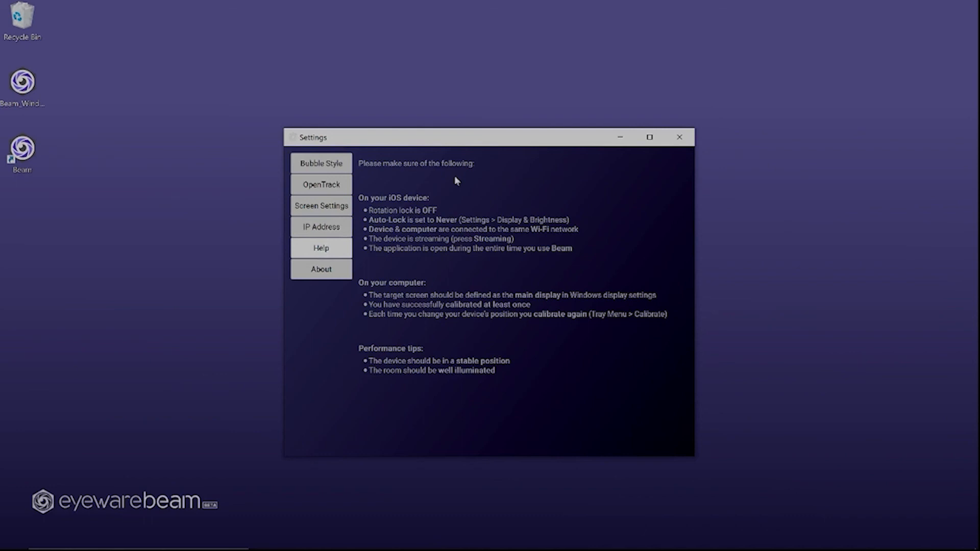
left_click(321, 269)
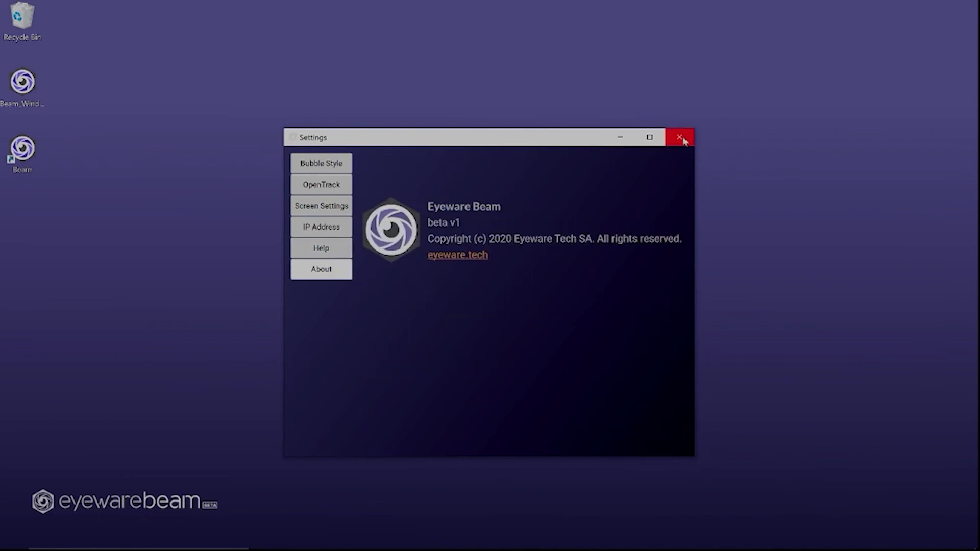
Step: Leave Settings and read the OpenTrack Integration head-tracking guide in the community User Guides
left_click(679, 137)
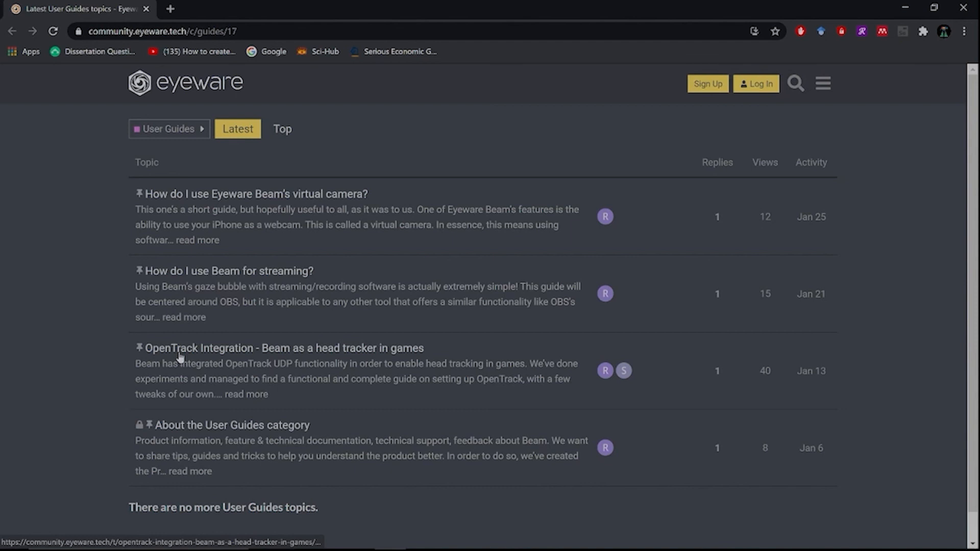
left_click(277, 348)
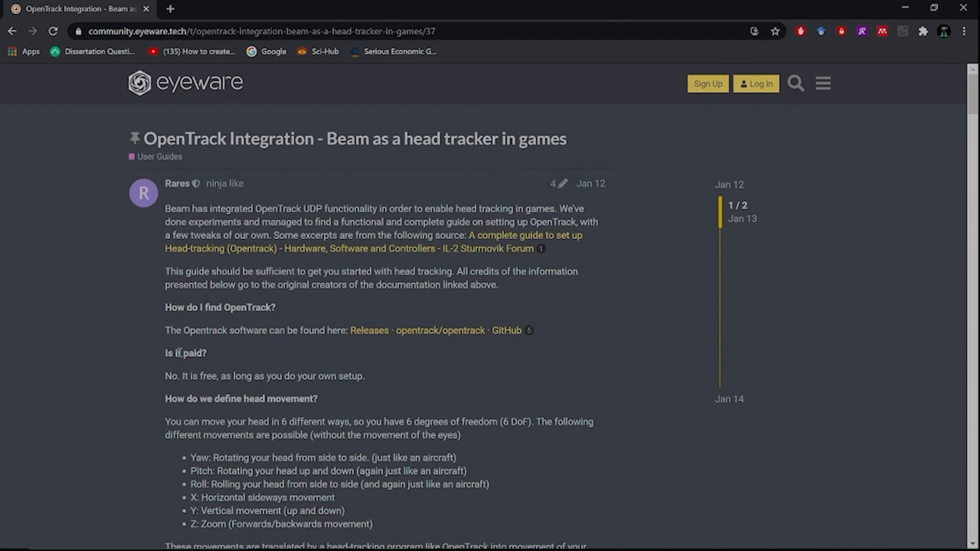
scroll("down", 3)
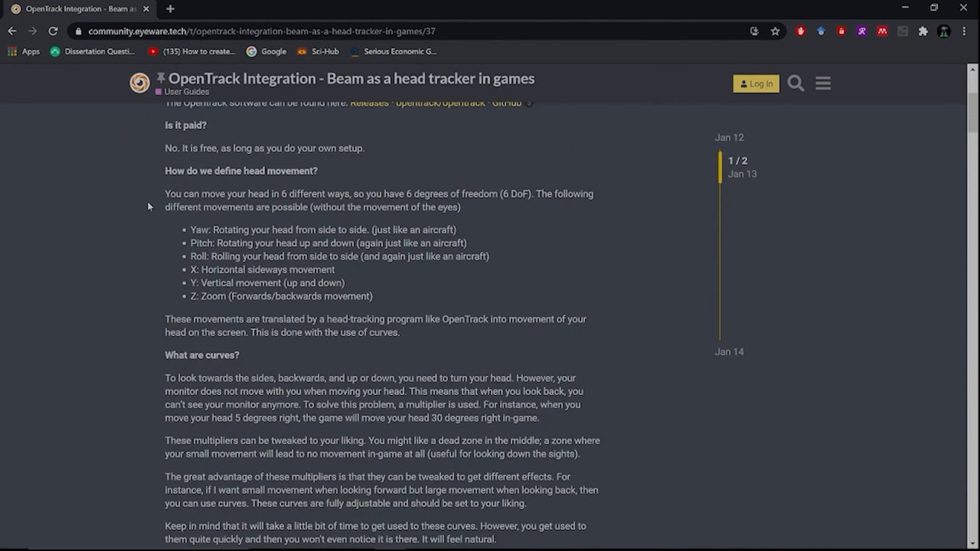
scroll("up", 3)
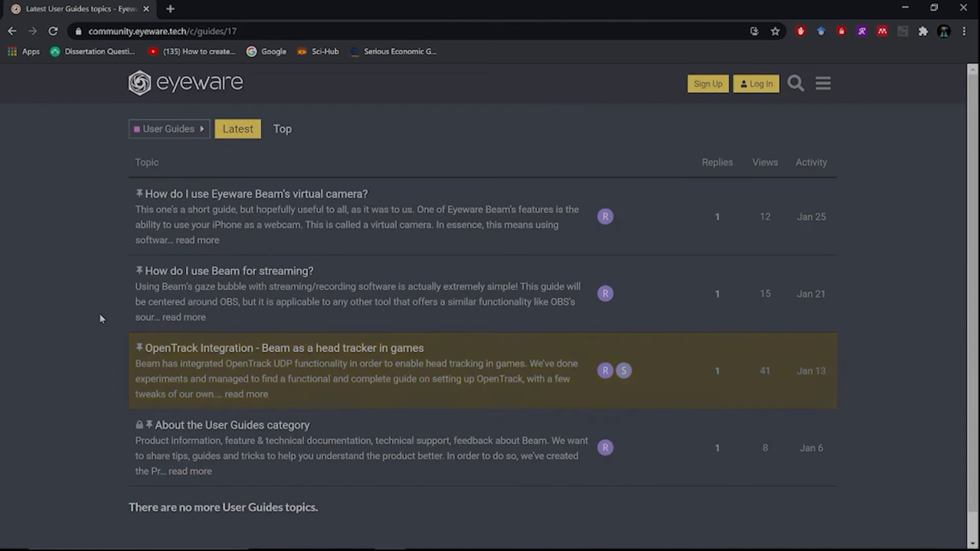
mouse_move(200, 276)
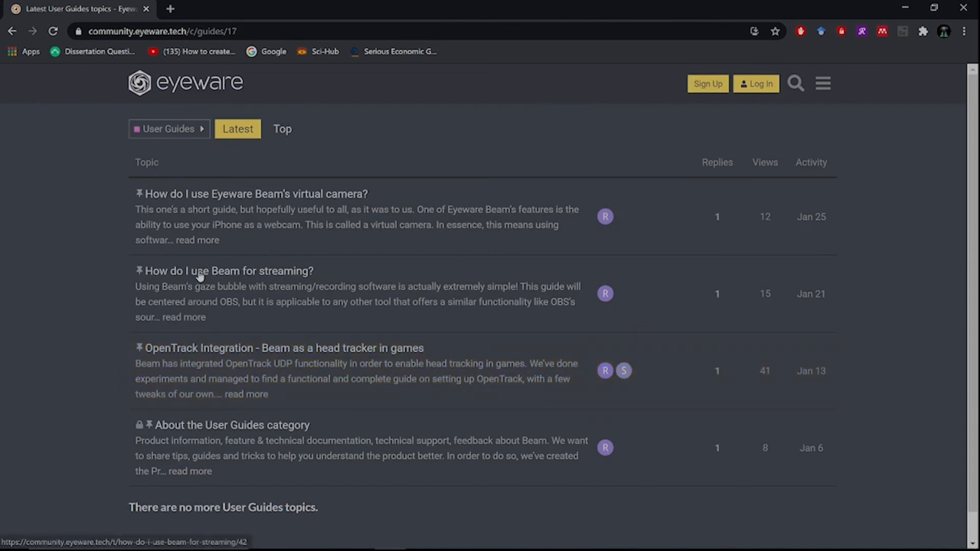
mouse_move(214, 236)
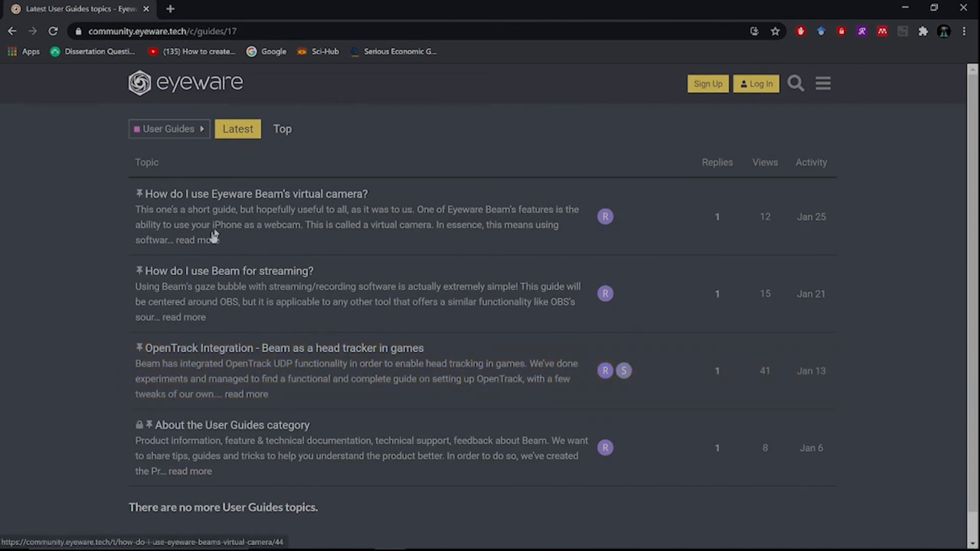